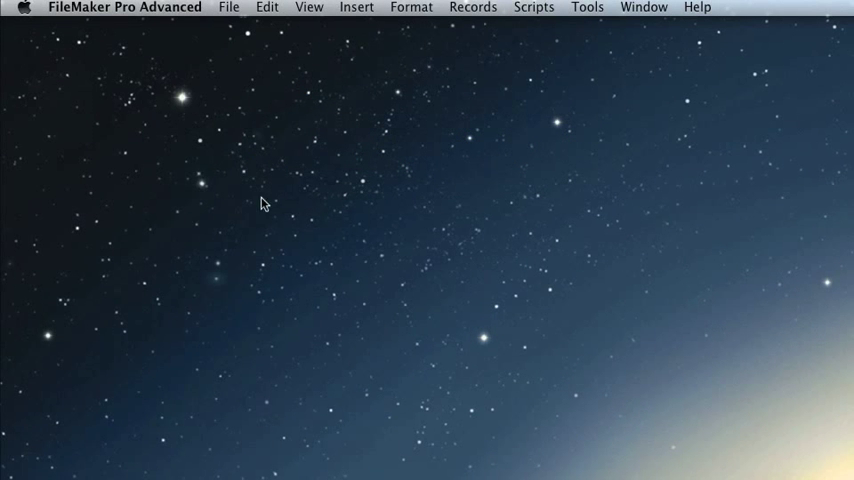
# Choose Open Remote from the File menu to reach the Open Remote File dialog.
pyautogui.click(230, 8)
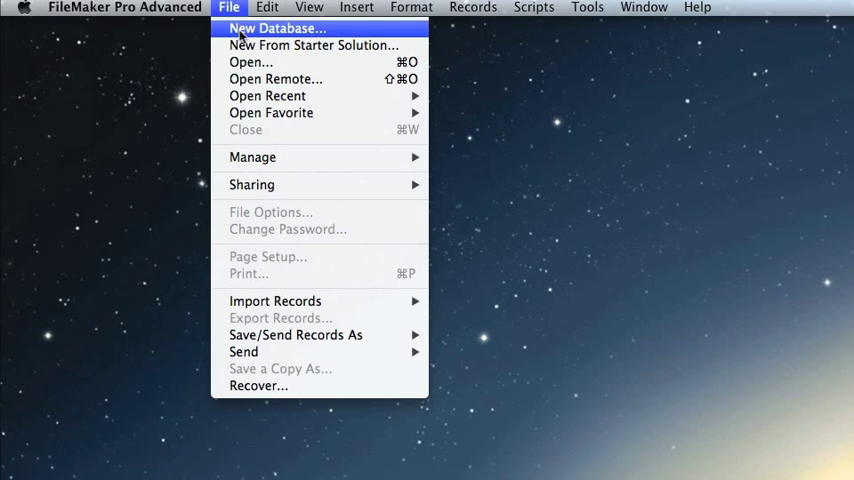
pyautogui.click(276, 80)
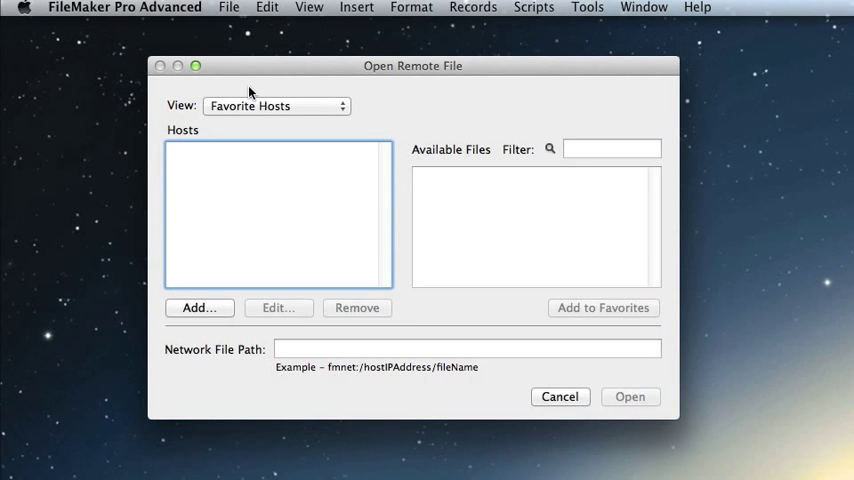
pyautogui.moveTo(240, 106)
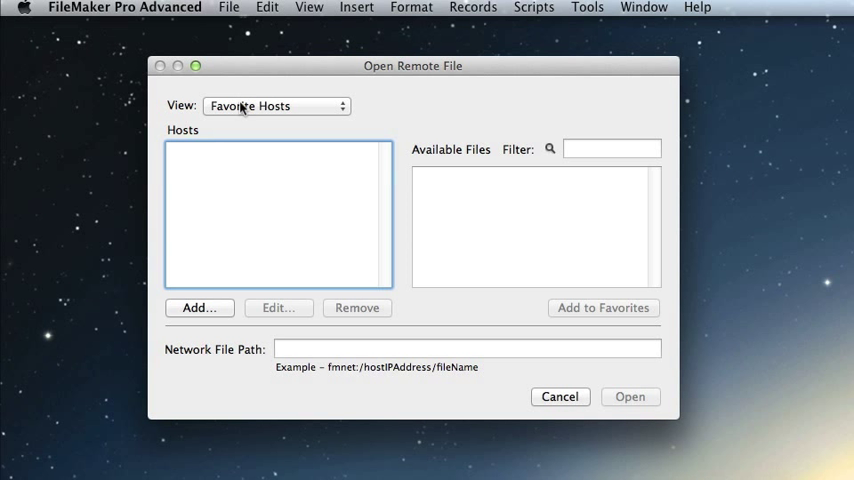
pyautogui.moveTo(196, 308)
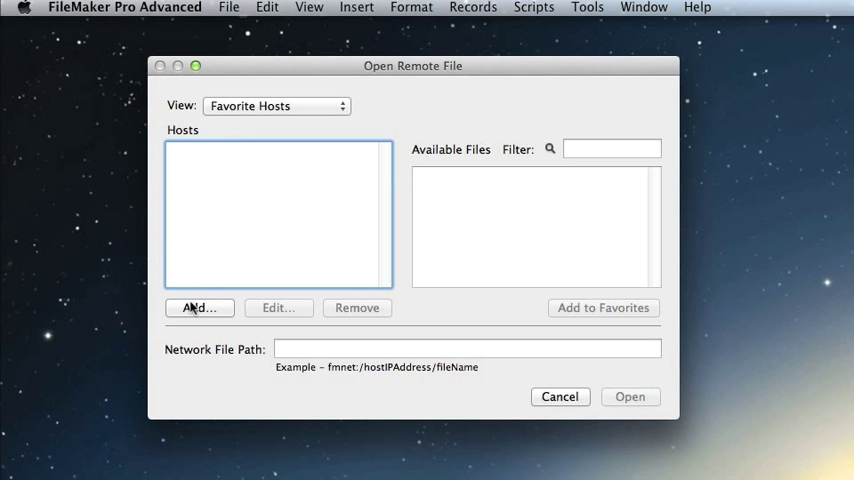
# Add n21.fmphost.com as a favorite host, copying the server name from the Safari hosting page.
pyautogui.click(198, 308)
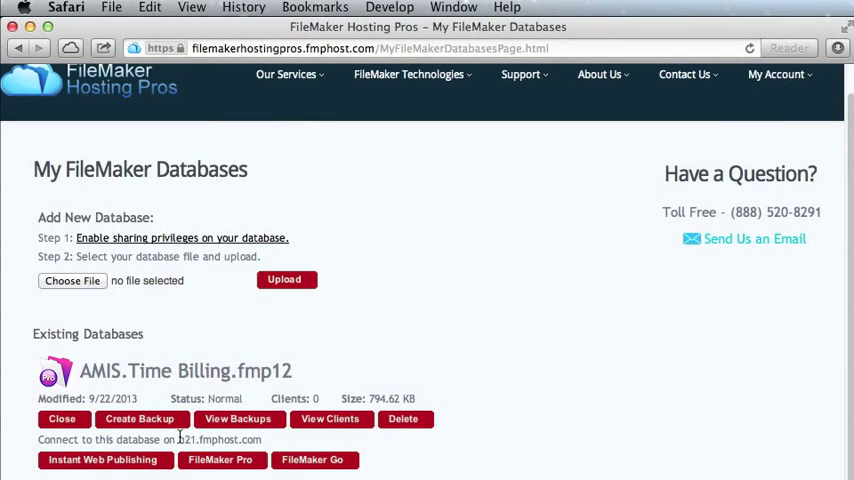
pyautogui.doubleClick(220, 440)
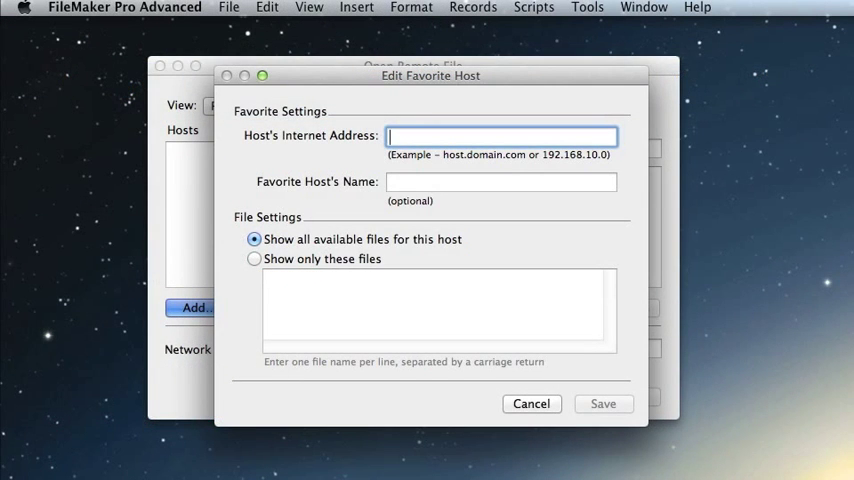
pyautogui.write('n21.fm')
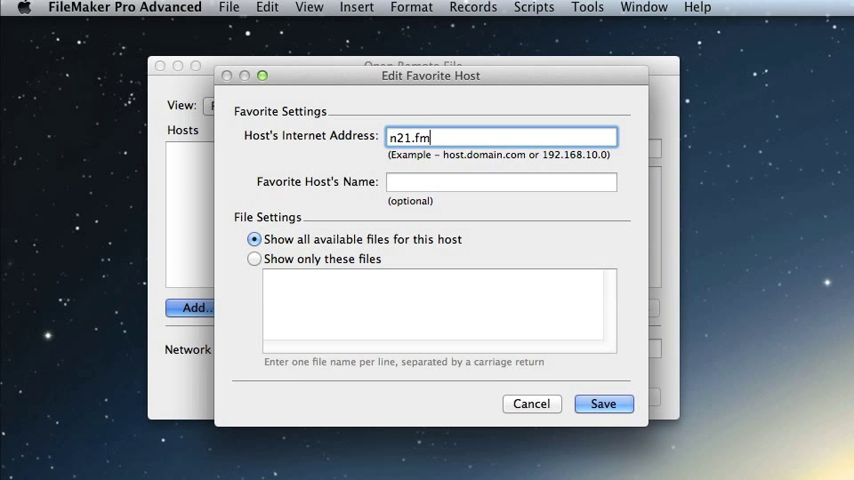
pyautogui.write('phost.com')
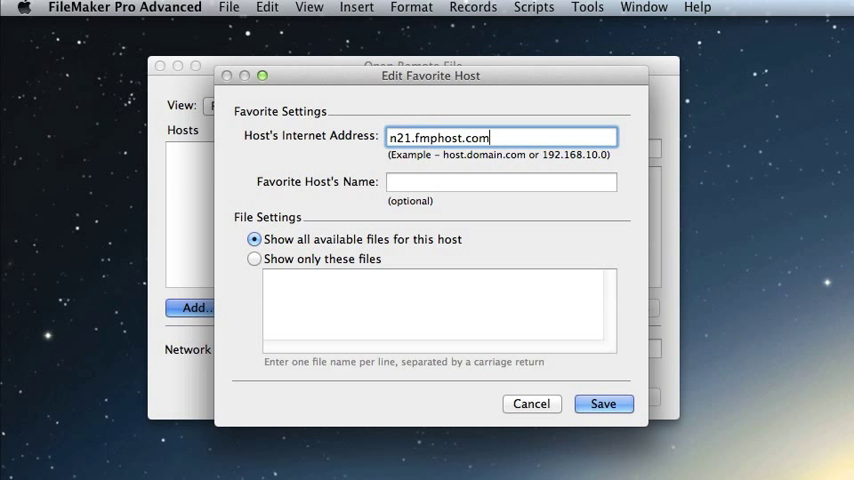
pyautogui.click(500, 180)
pyautogui.write('A')
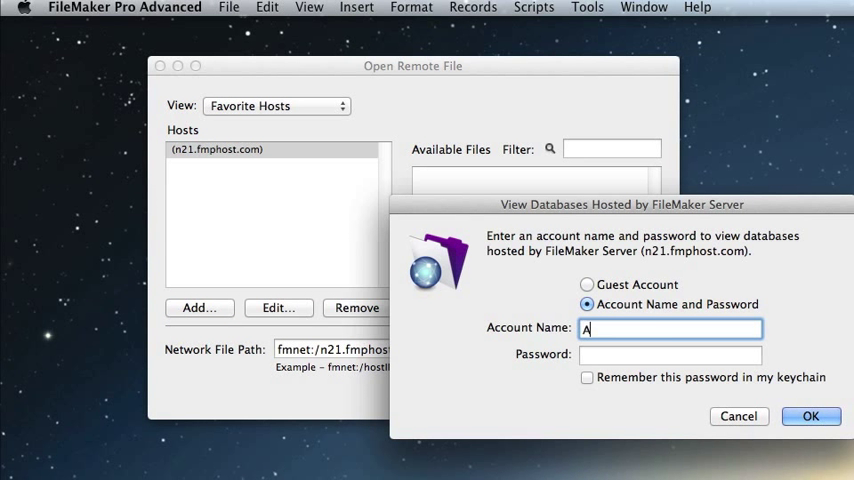
# Sign in to n21.fmphost.com as Admin so AMIS.Time Billing appears in Available Files.
pyautogui.write('dmin')
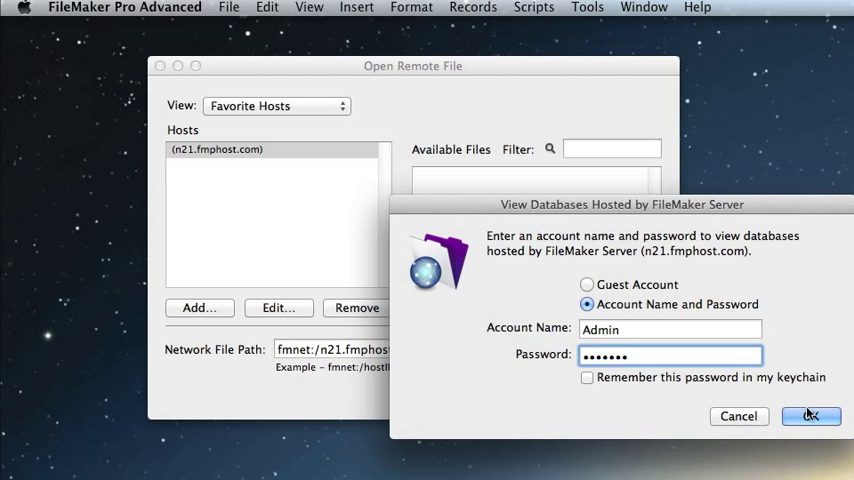
pyautogui.click(810, 416)
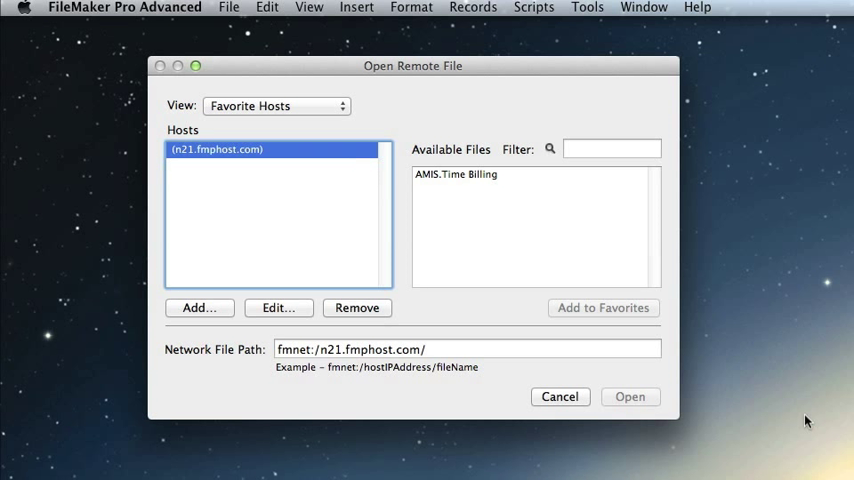
pyautogui.moveTo(736, 344)
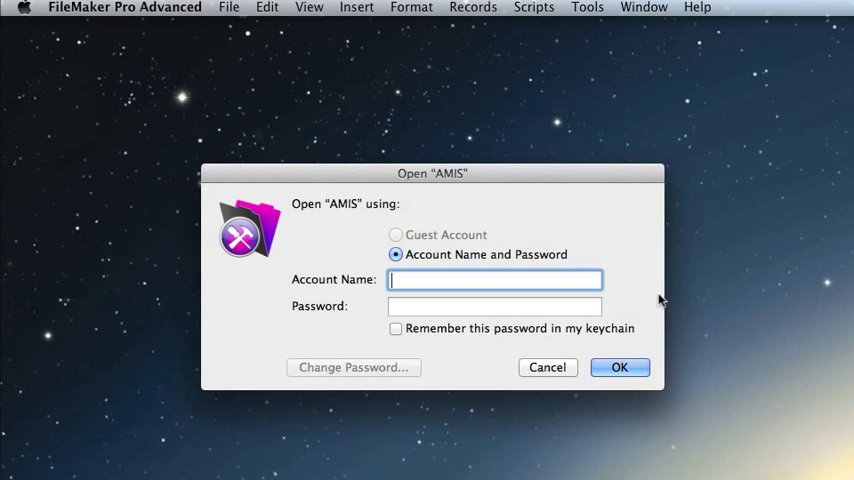
# Begin entering the account name 'Ad…' in the Open "AMIS" sign-in prompt.
pyautogui.write('Ad')
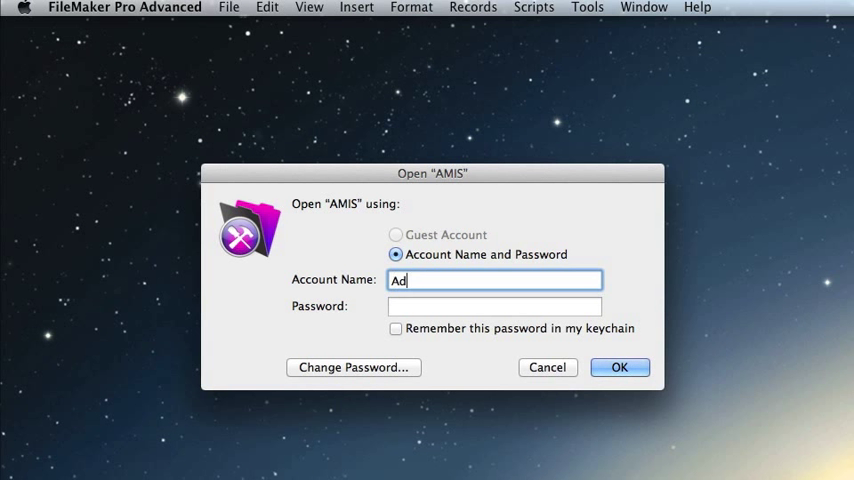